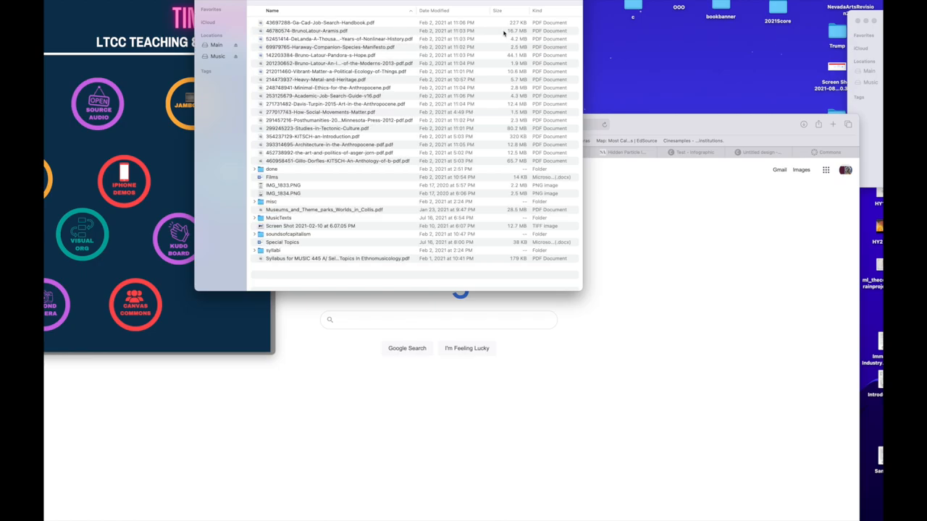
mouse_move(400, 2)
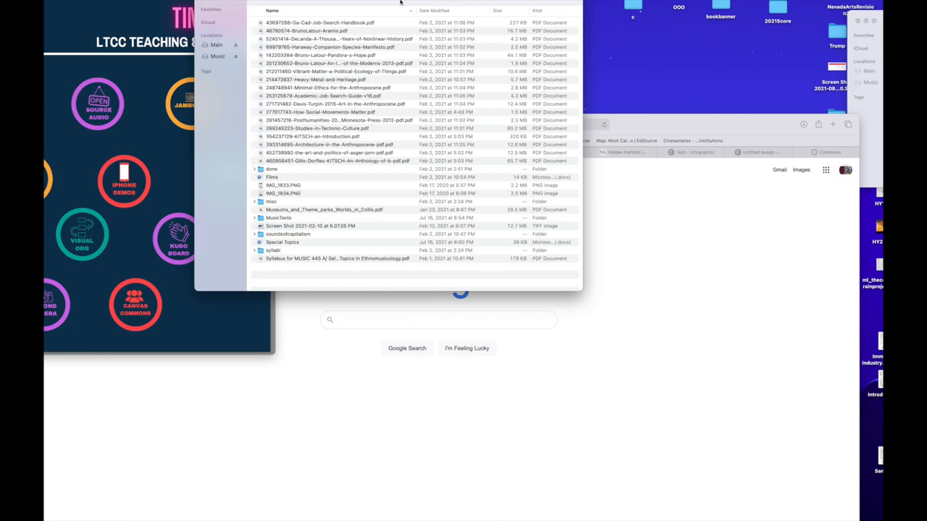
mouse_move(547, 248)
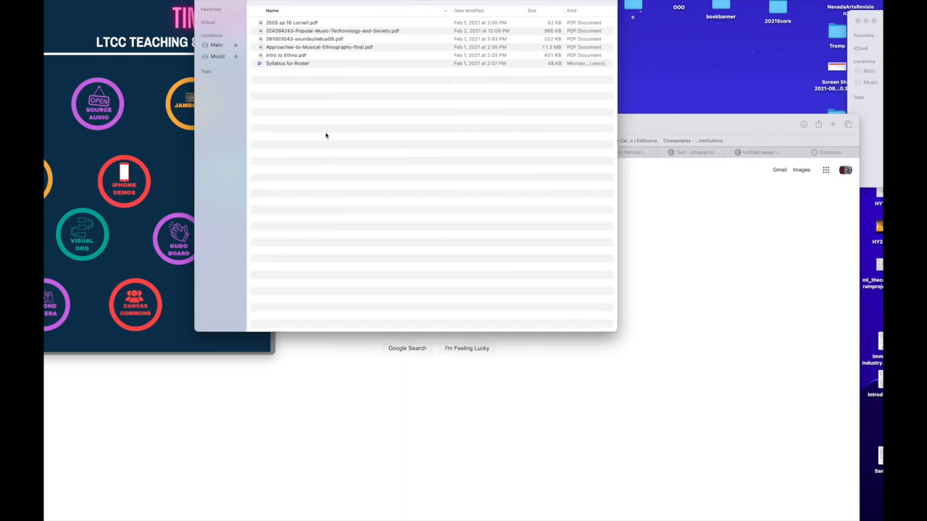
mouse_move(343, 49)
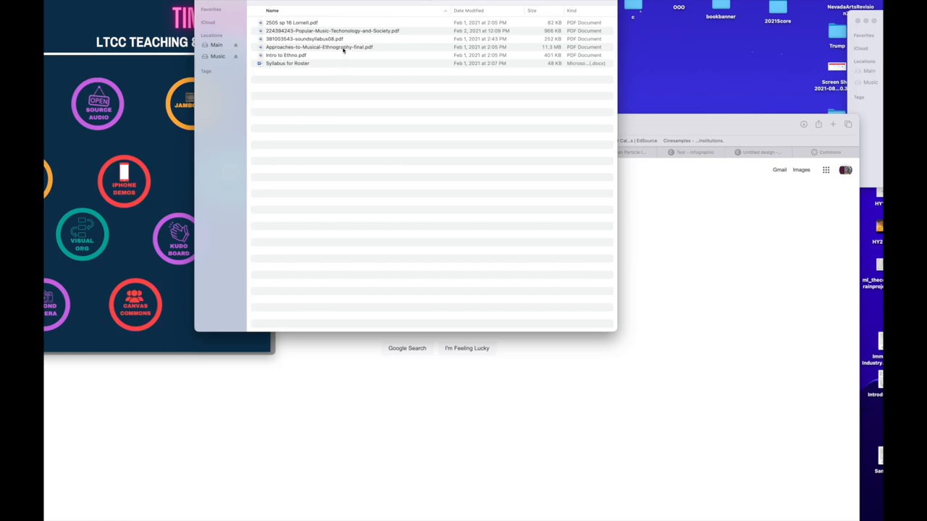
Preview the Popular Music, Technology and Society syllabus, then the Films document of video links.
double_click(319, 48)
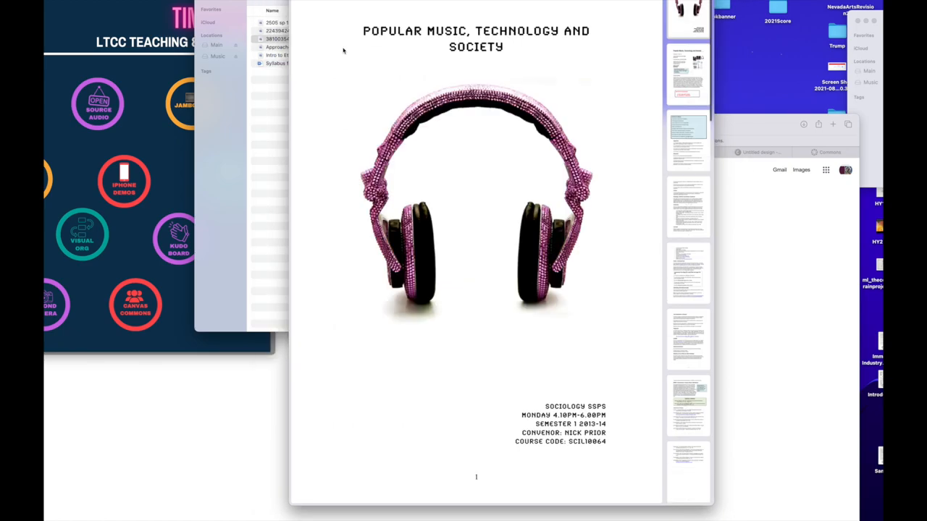
click(286, 55)
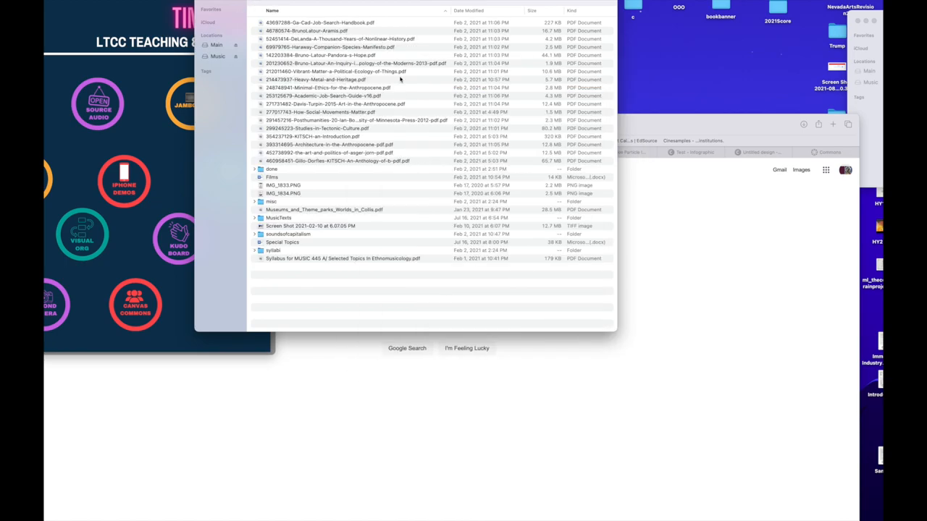
mouse_move(281, 178)
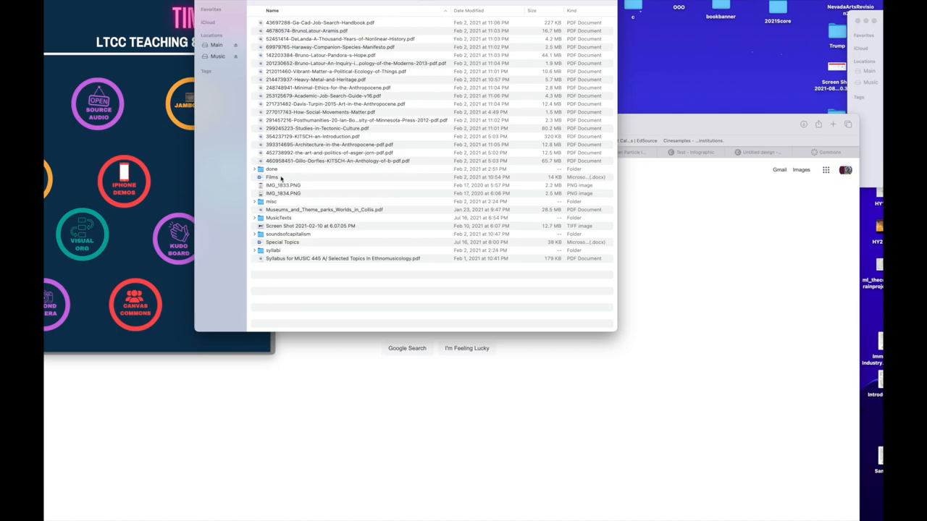
click(272, 177)
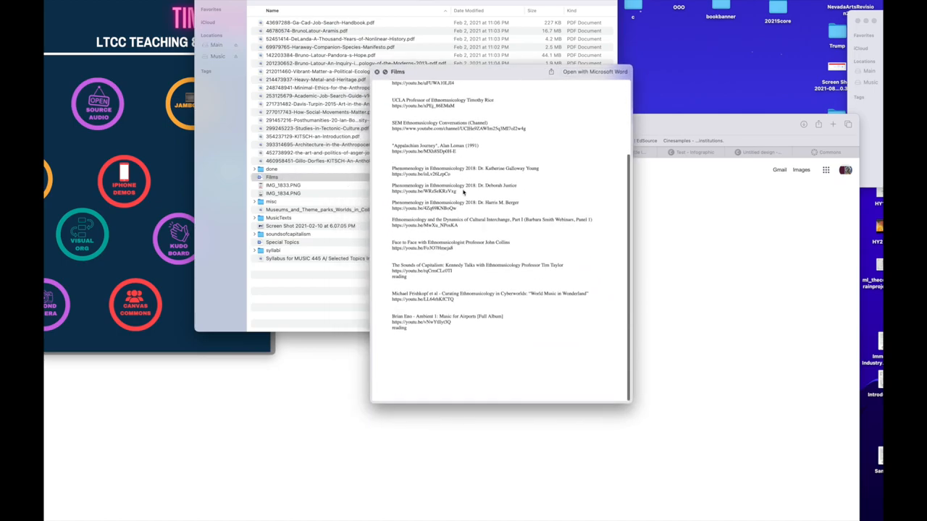
scroll(up, 3)
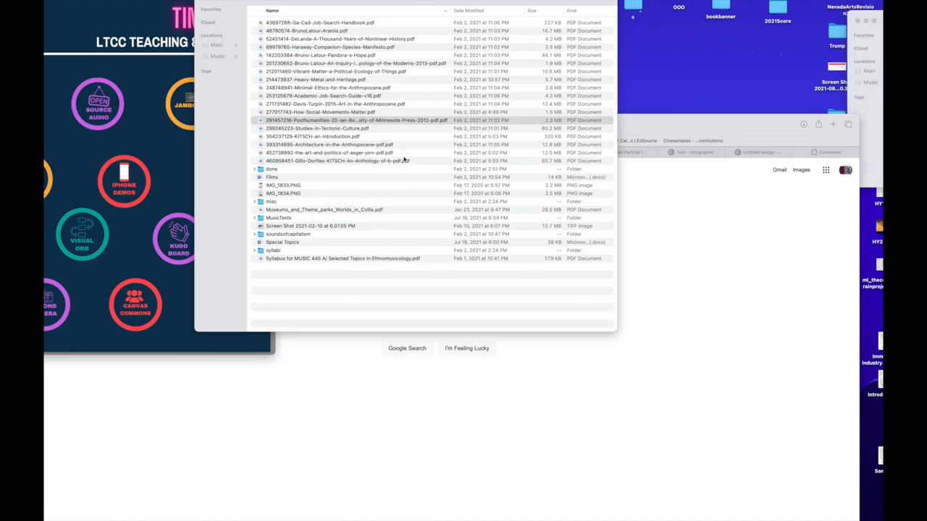
double_click(272, 177)
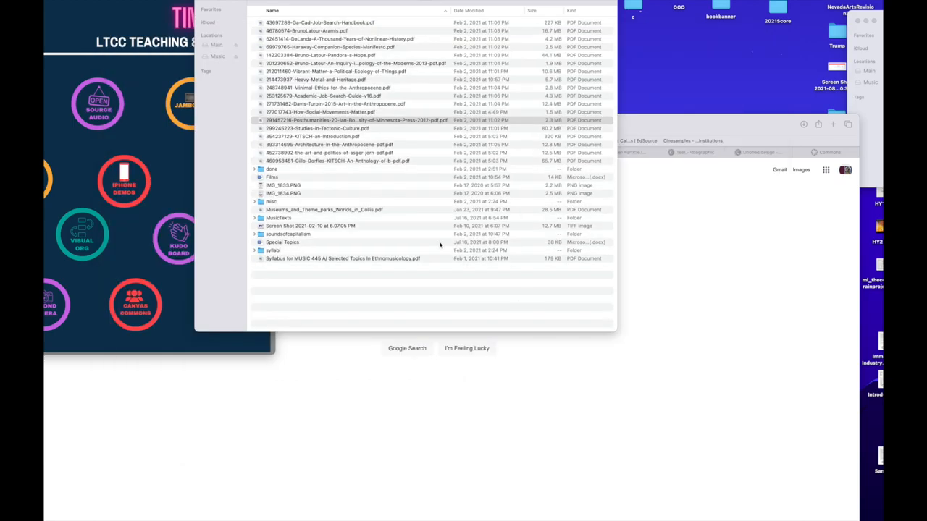
mouse_move(442, 244)
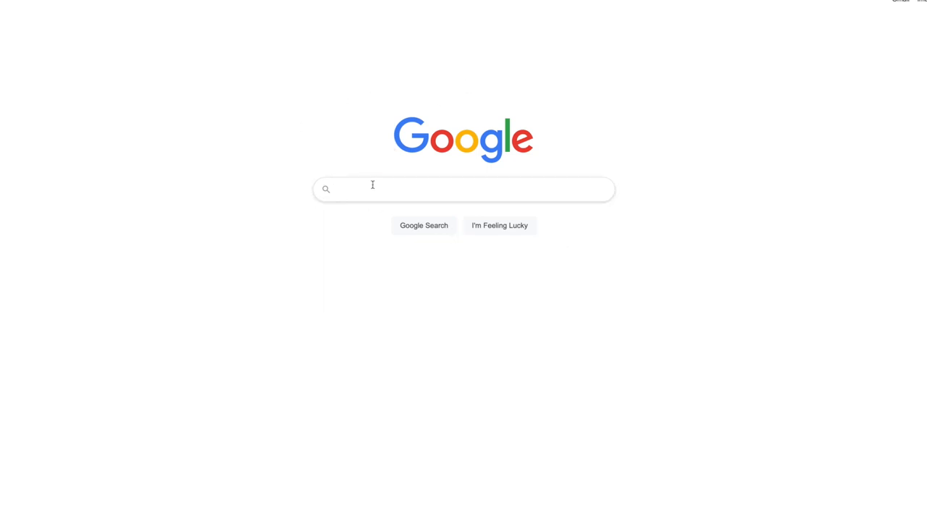
mouse_move(345, 205)
text(anthropology of music)
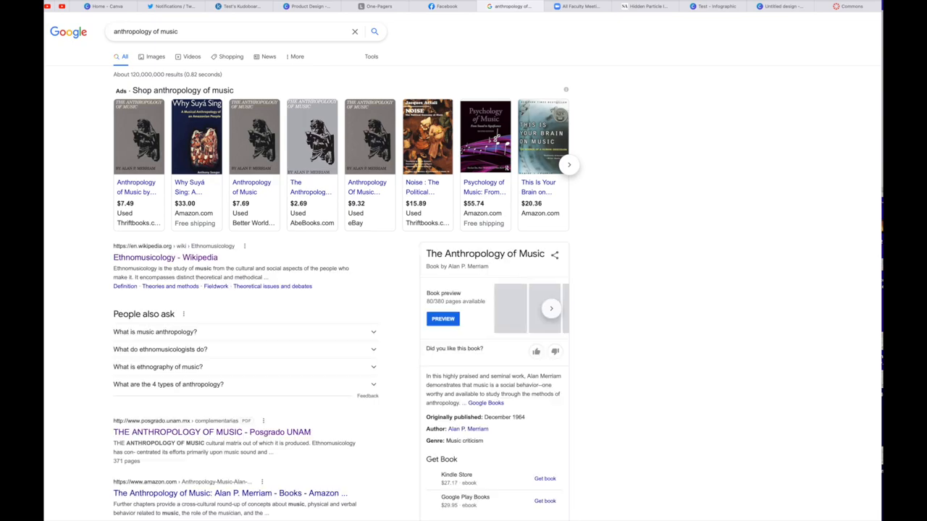
Scroll through the opened PDF and return to the anthropology of music results.
scroll(down, 3)
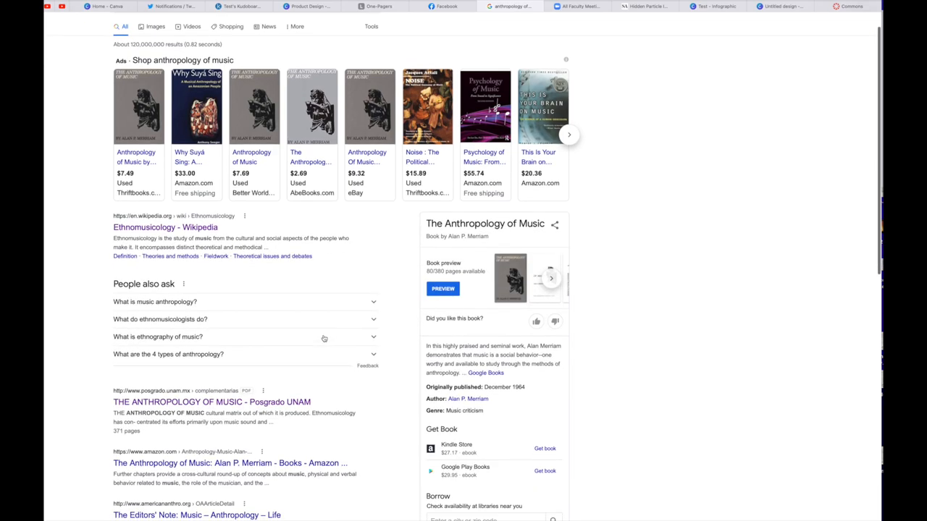
scroll(down, 3)
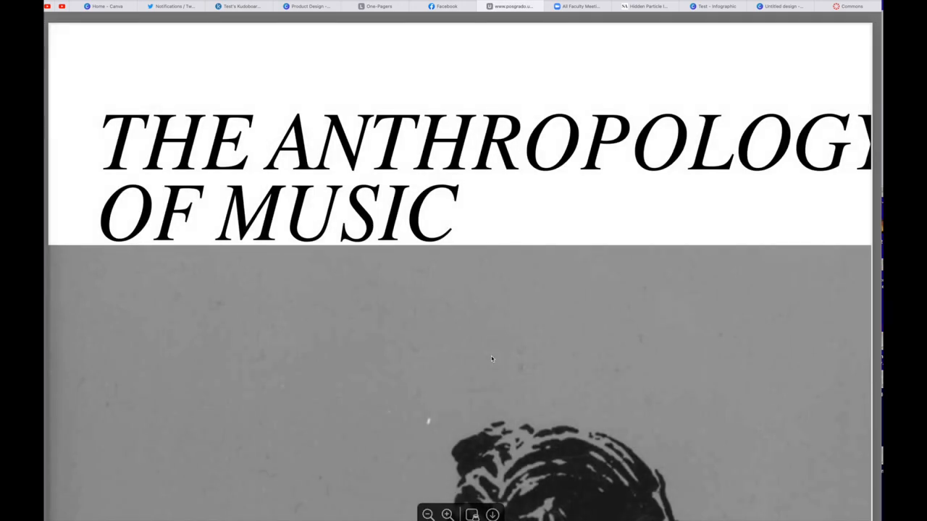
click(509, 7)
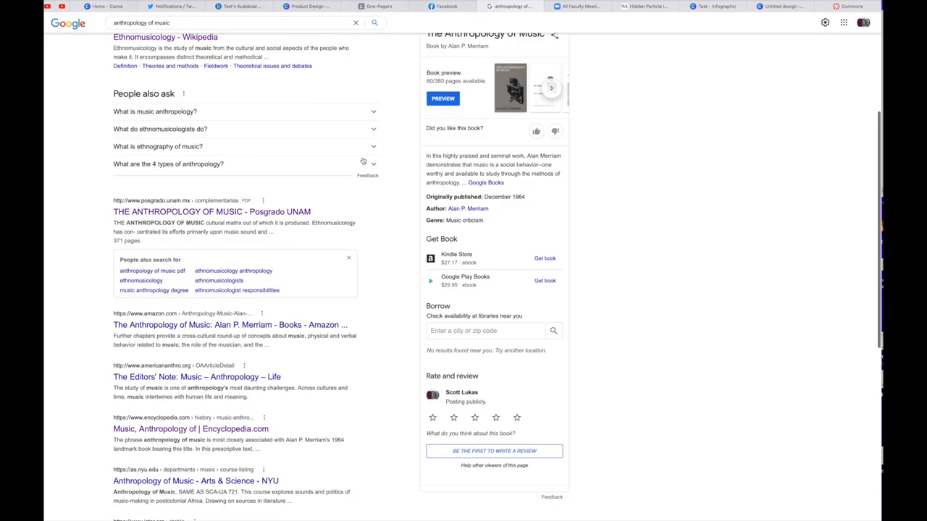
scroll(up, 3)
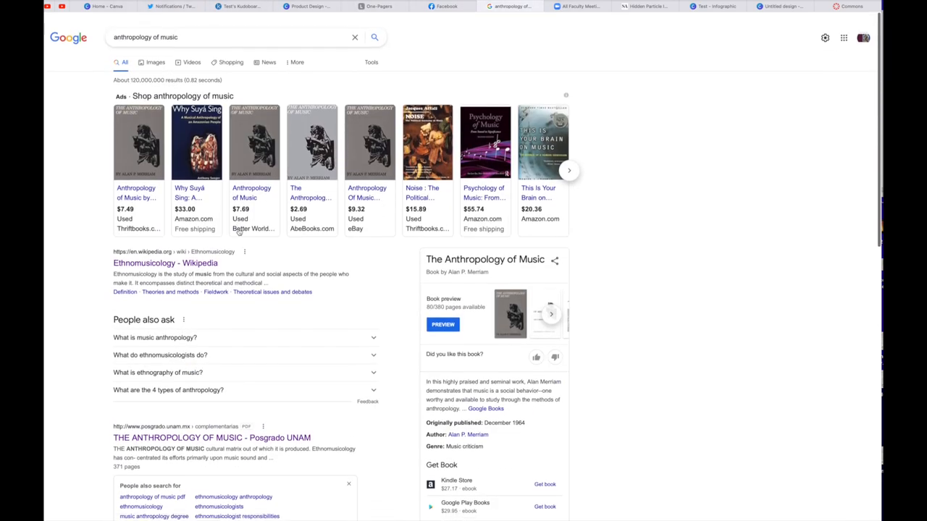
Search 'anthropology of music syllabus' and open Amherst's MUSI-49 Syllabus 2008 document.
text(syllabus)
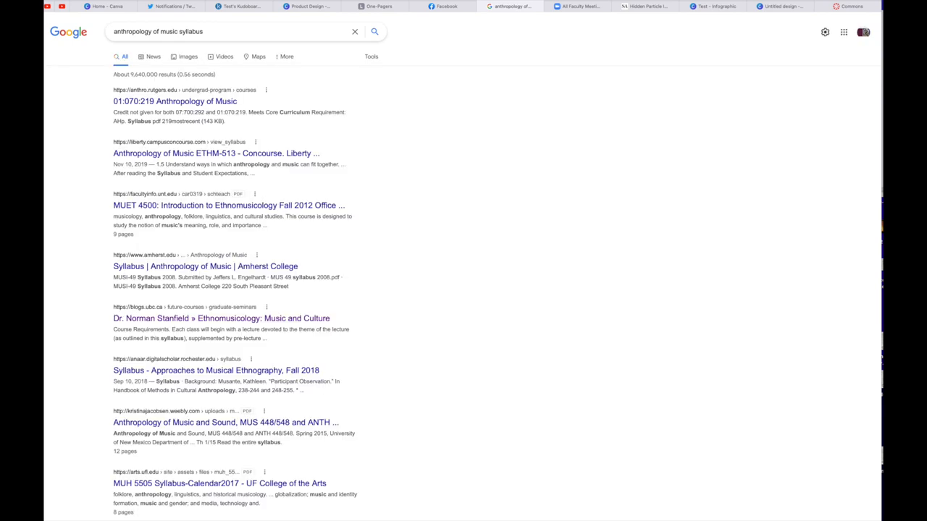
mouse_move(457, 225)
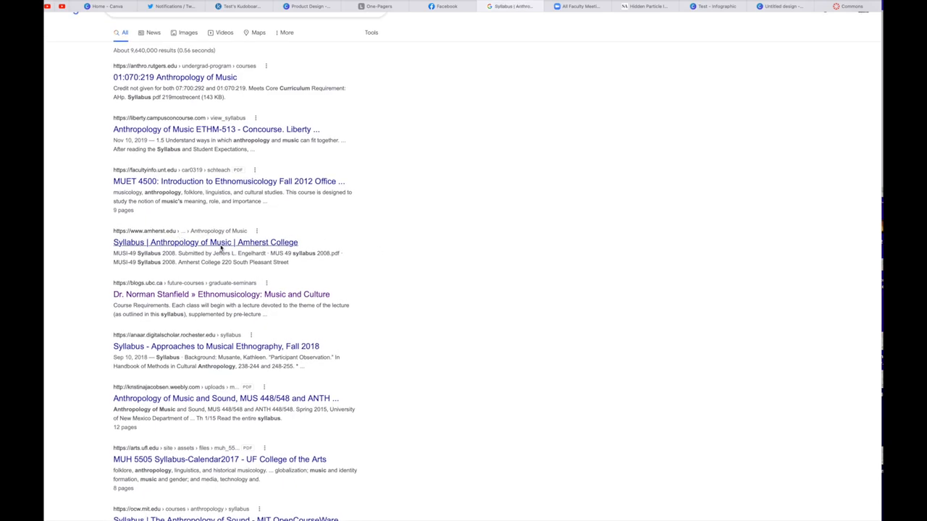
click(205, 241)
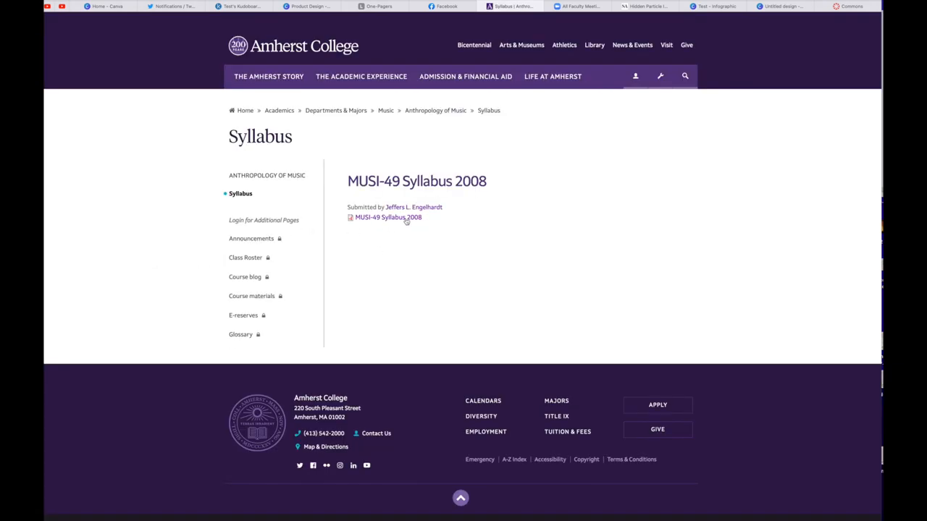
click(387, 217)
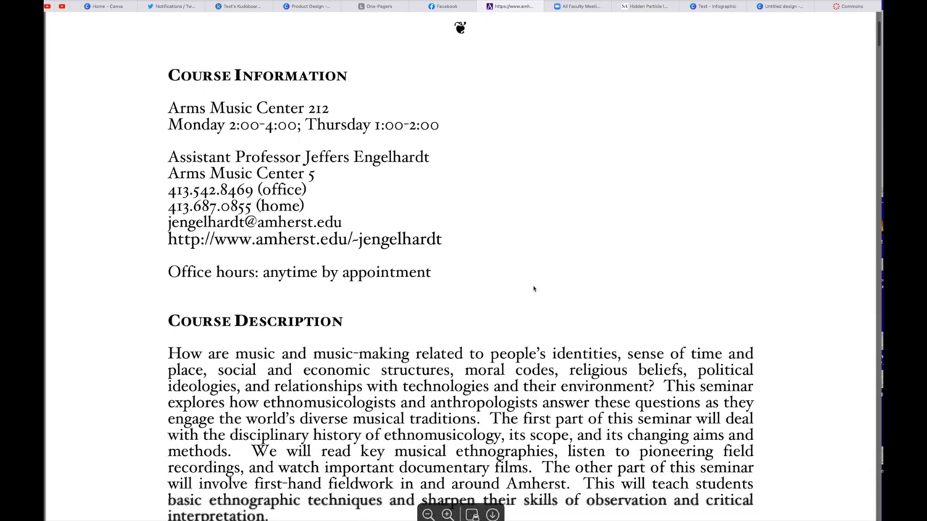
Scroll through the MUSI-49 syllabus PDF and return to the Amherst syllabus page.
scroll(down, 3)
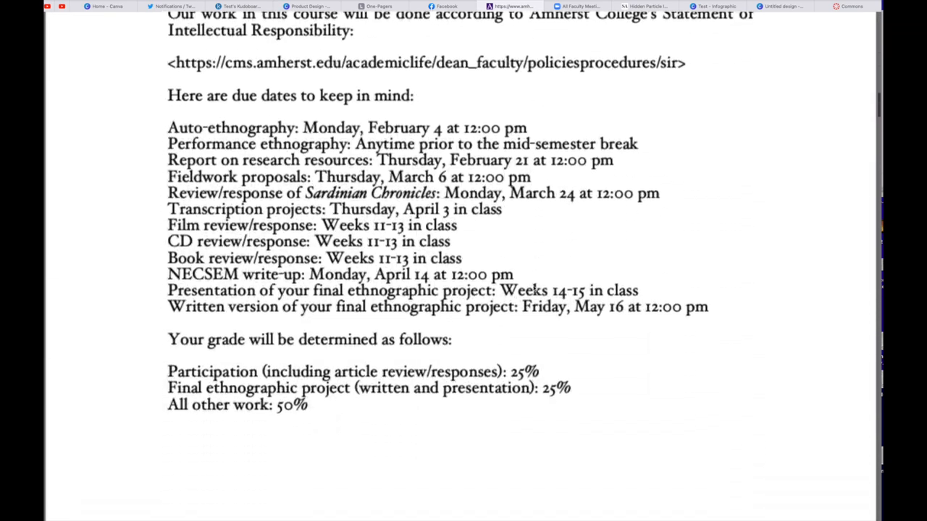
scroll(up, 3)
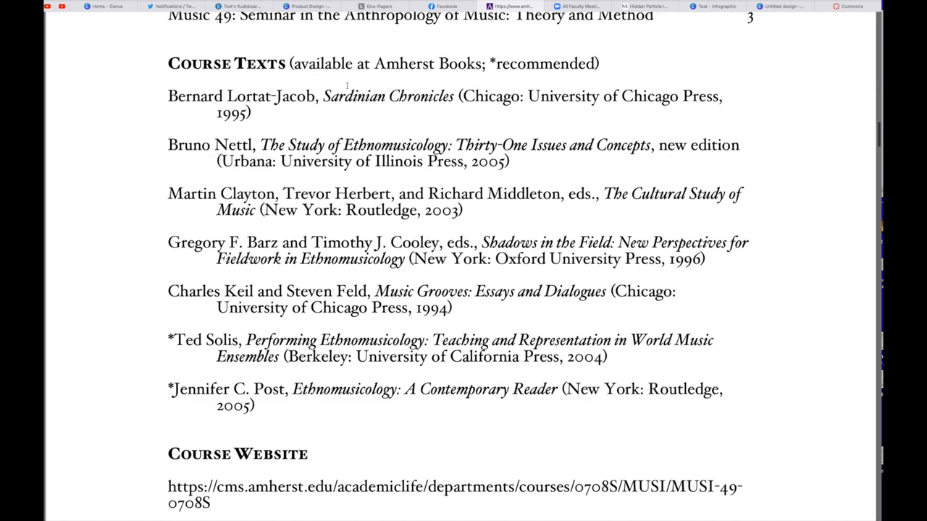
scroll(down, 3)
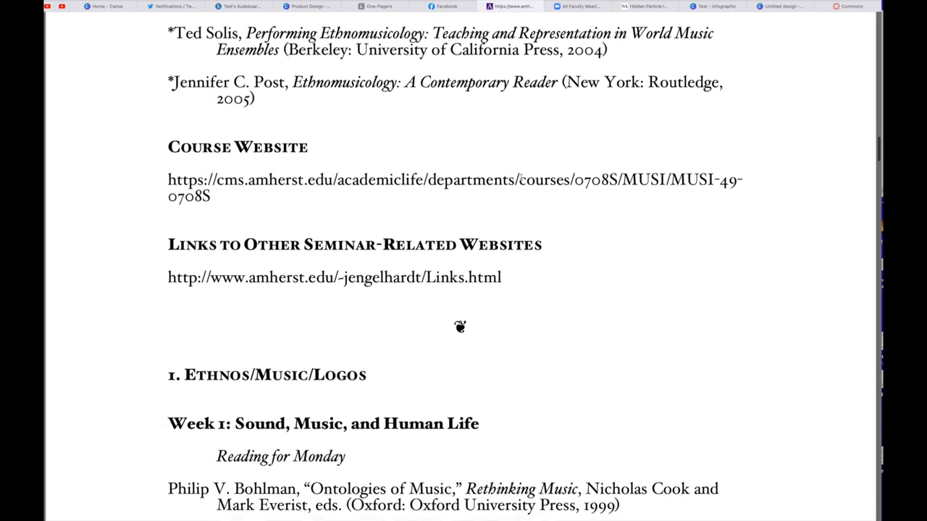
scroll(down, 3)
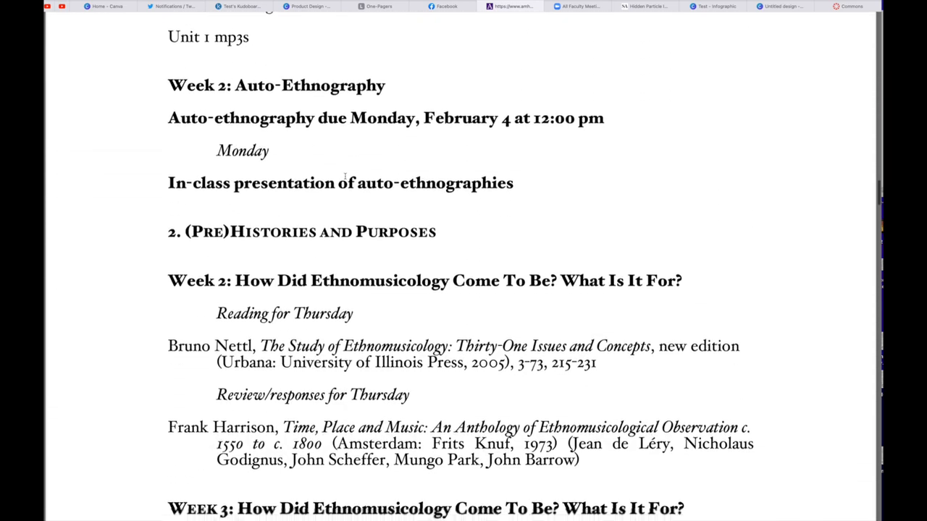
scroll(down, 3)
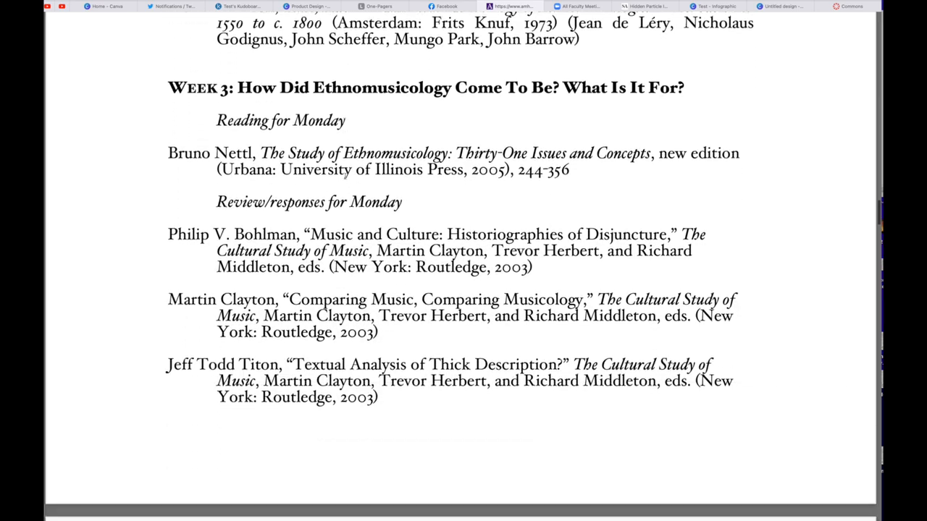
scroll(down, 3)
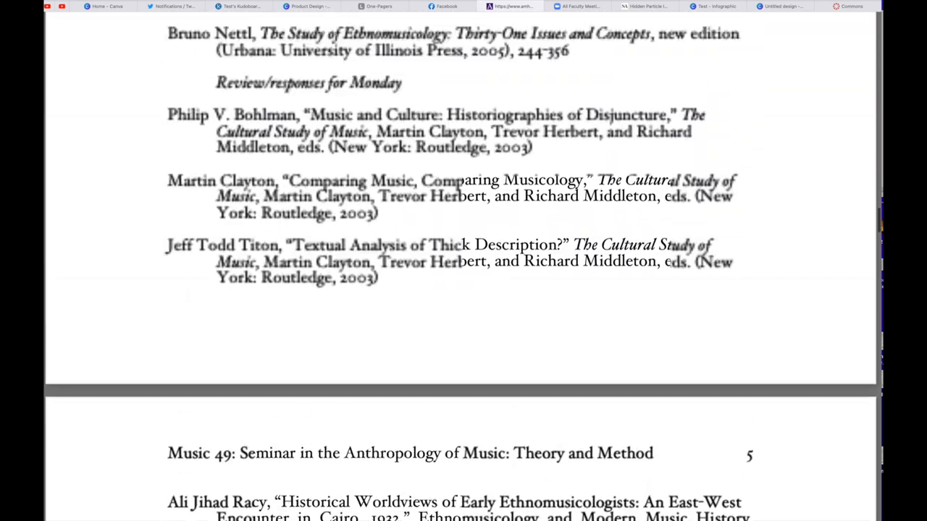
click(511, 6)
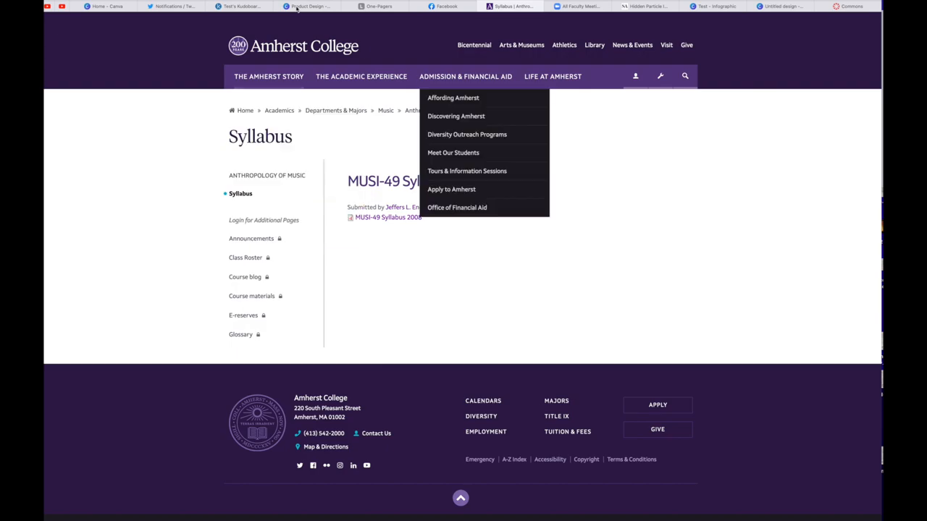
Go back from the Amherst syllabus page to the blank Google homepage.
click(510, 6)
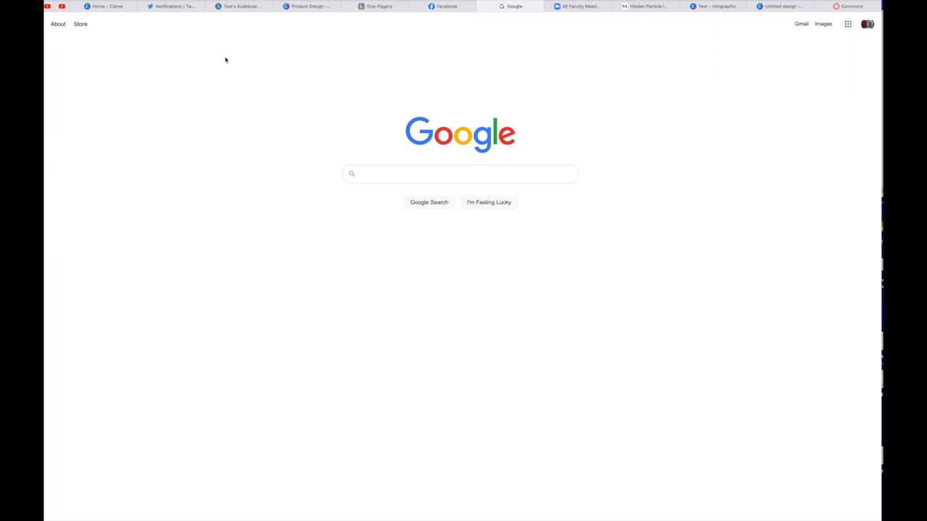
mouse_move(751, 152)
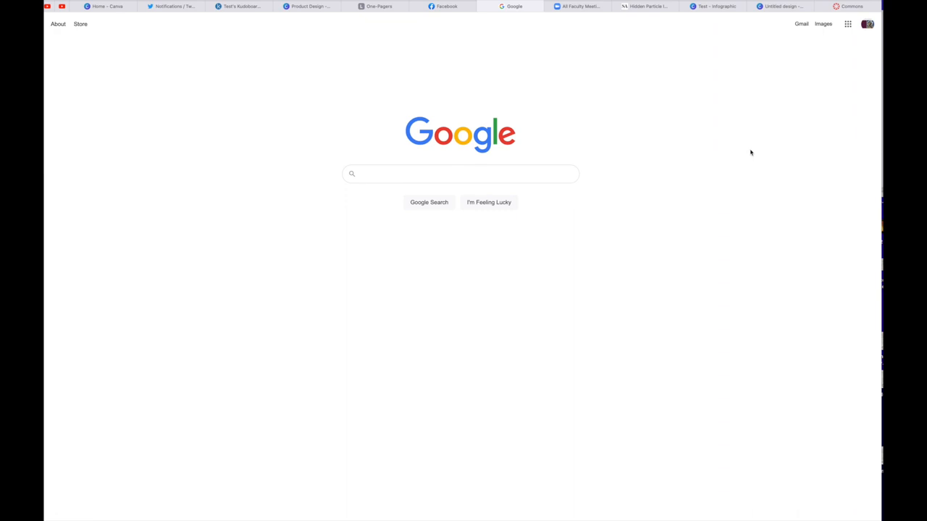